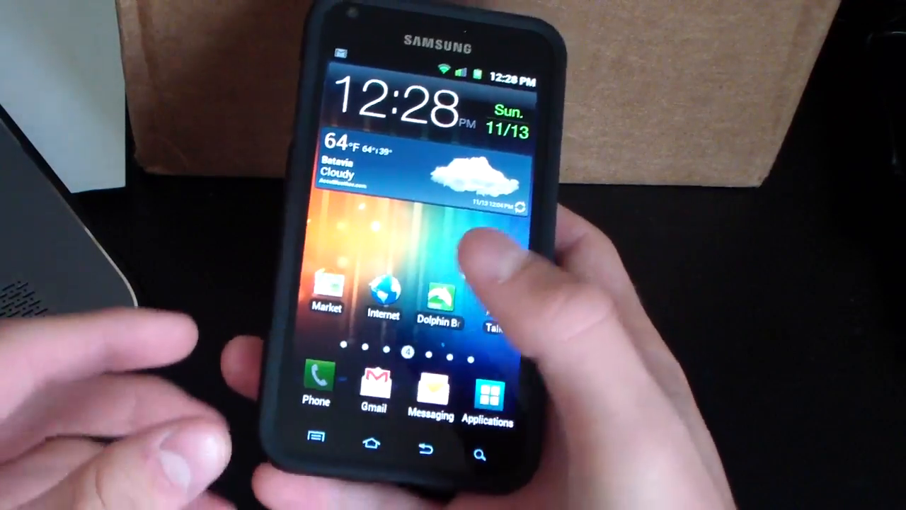
# - Open Phone, switch to the Contacts tab, and open an existing contact for editing
pyautogui.click(316, 386)
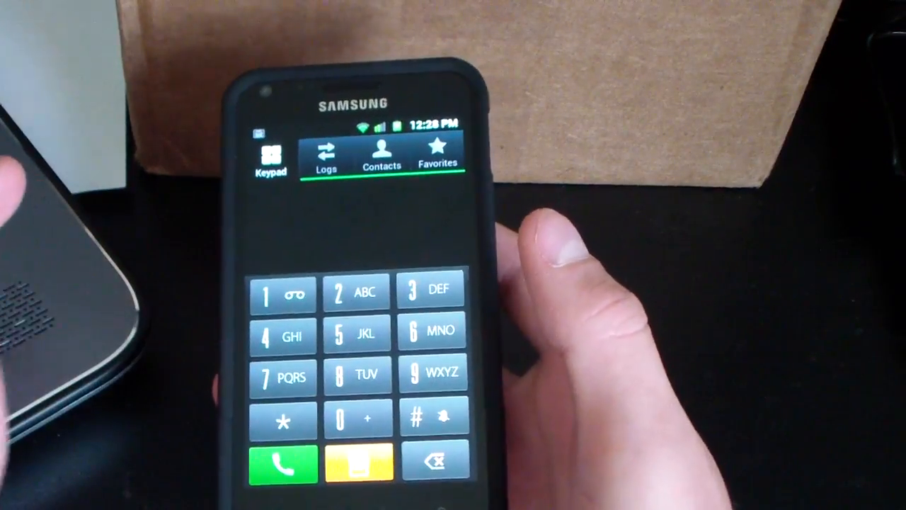
pyautogui.click(382, 152)
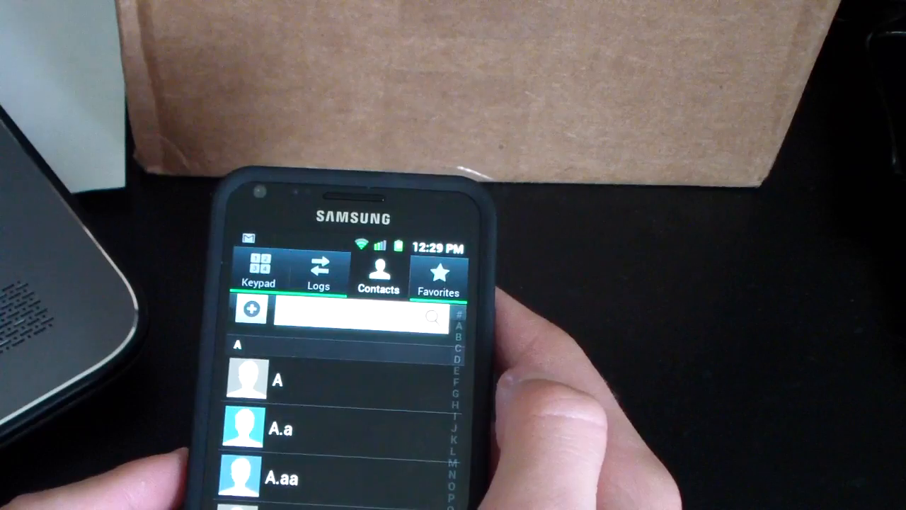
pyautogui.click(277, 381)
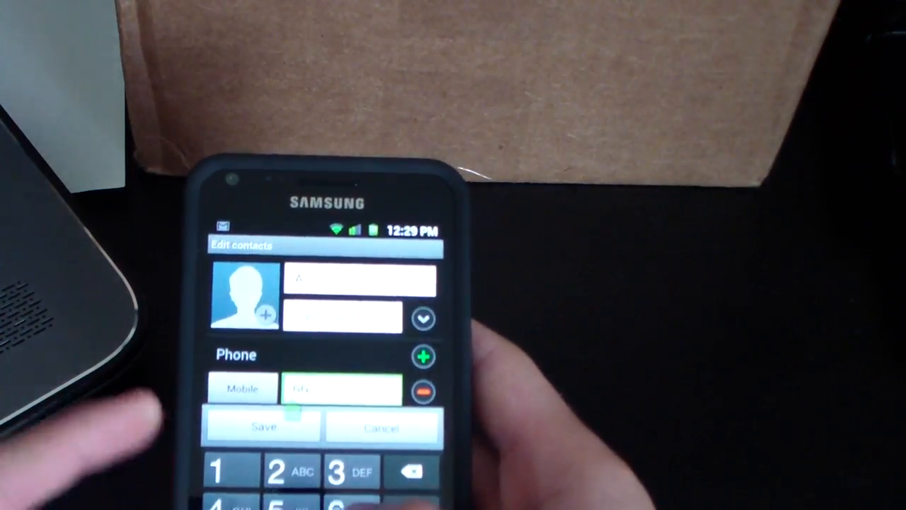
# - Cancel the contact edit and swipe the first contact left to message it
pyautogui.click(262, 425)
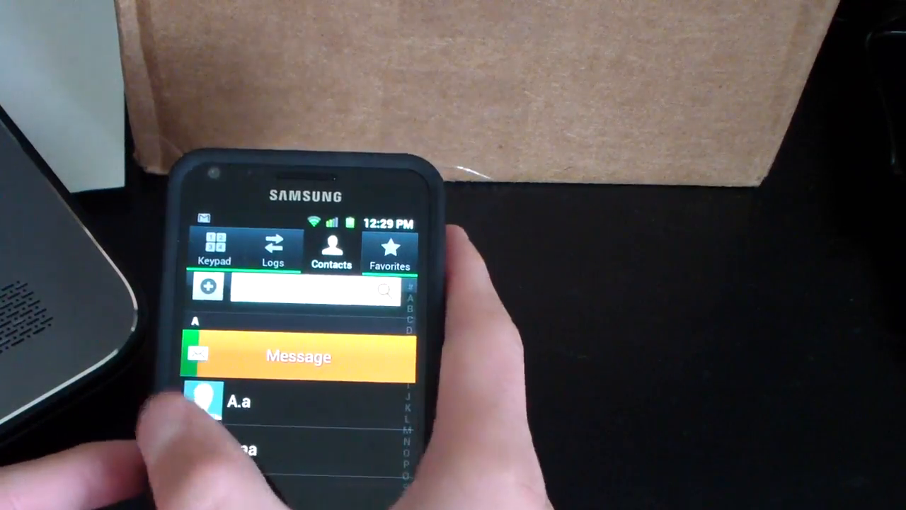
pyautogui.click(298, 357)
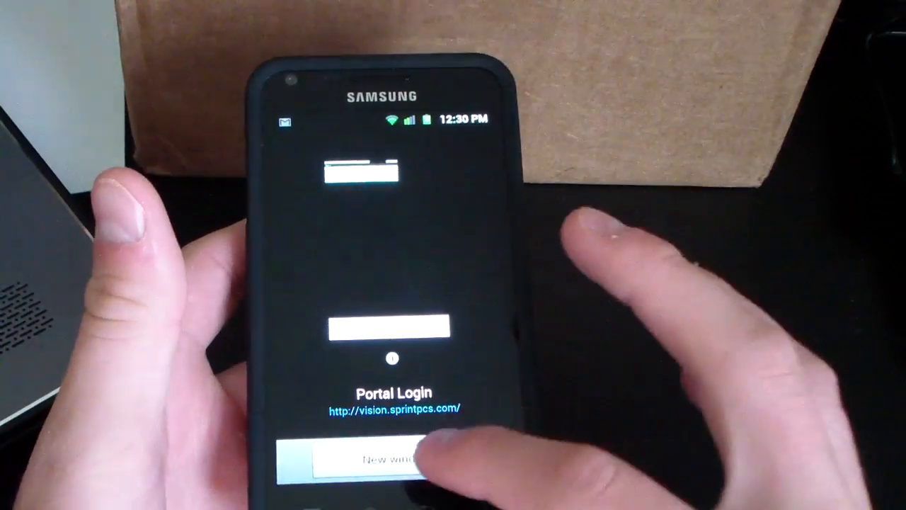
# - Open a new browser window, bringing up the Dolphin Browser Mini or Internet chooser
pyautogui.click(393, 464)
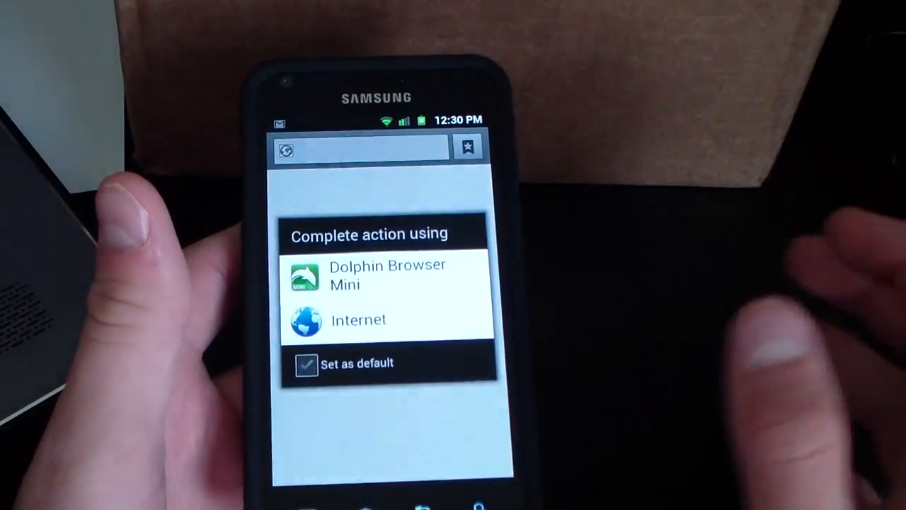